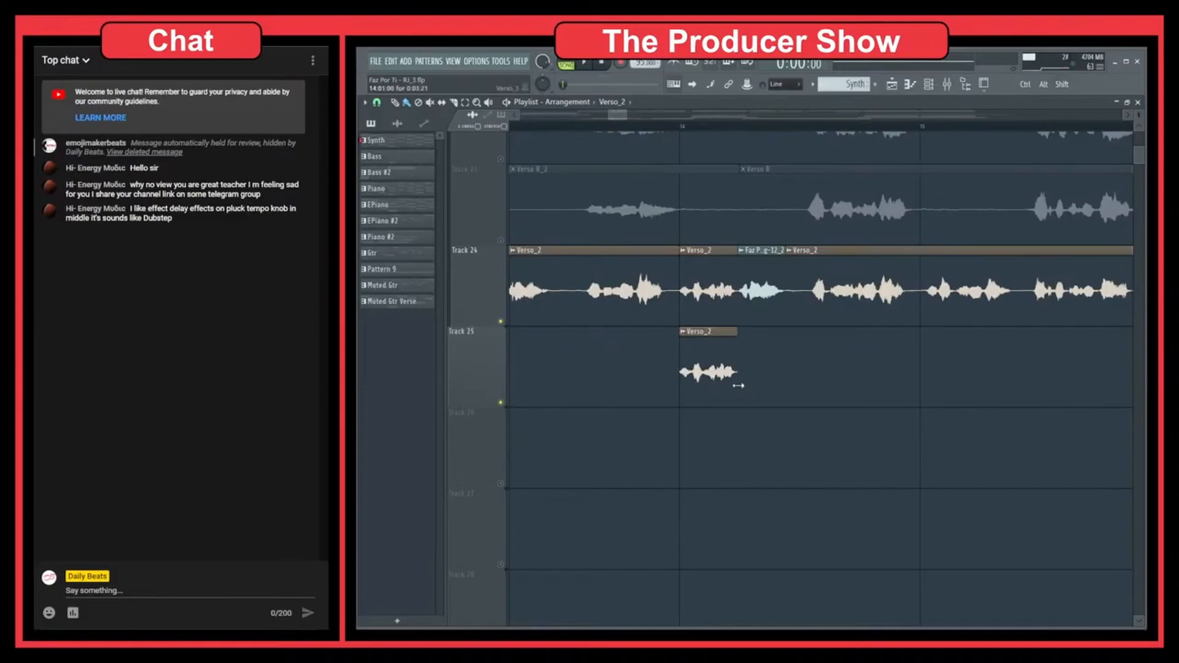
- Stretch the Verso_2 clip on Track 25 out to a full bar
drag(737, 372, 975, 374)
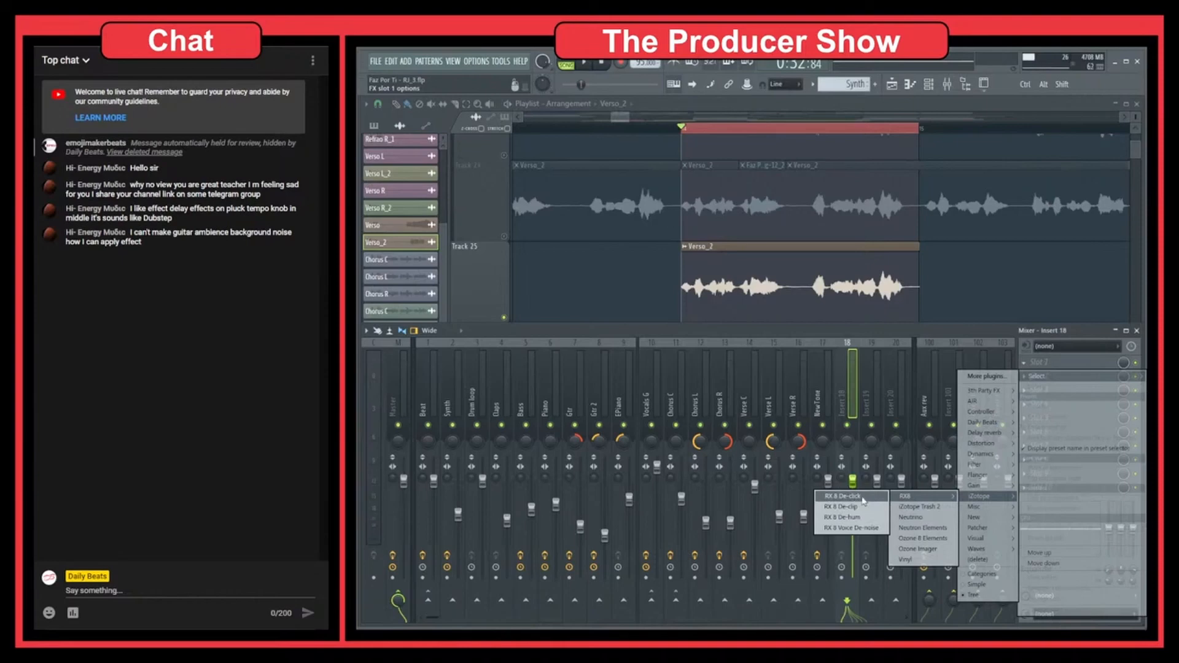
- Choose RX 8 De-click from the iZotope submenu for slot 1 of Insert 18
click(845, 495)
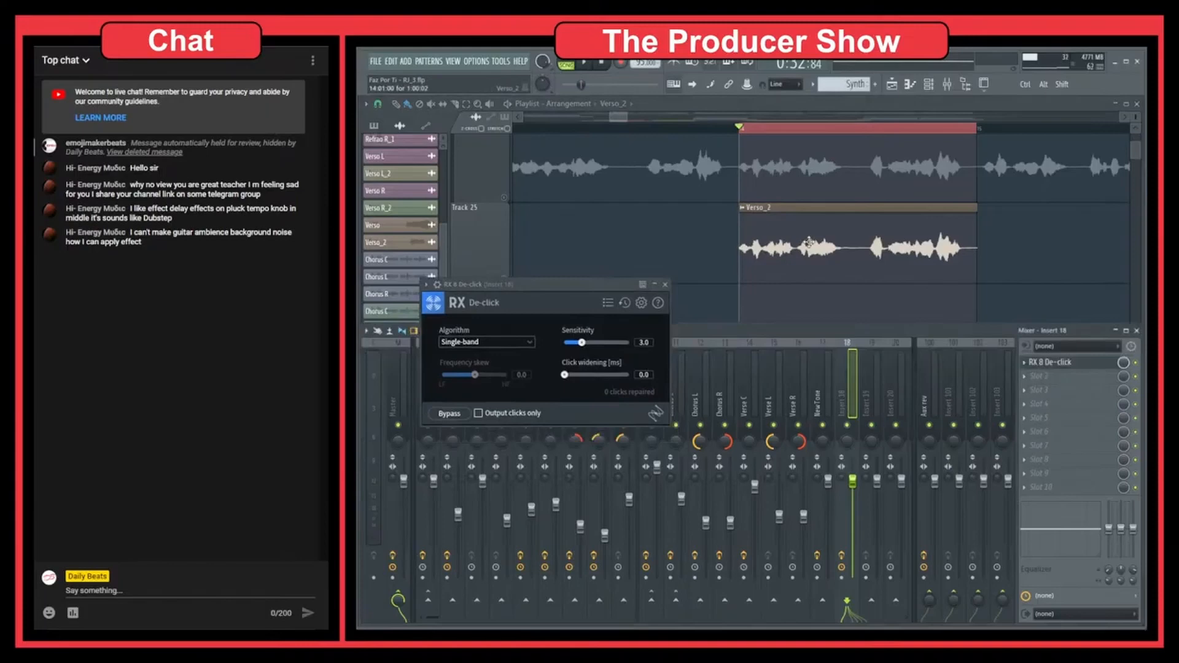
mouse_move(905, 269)
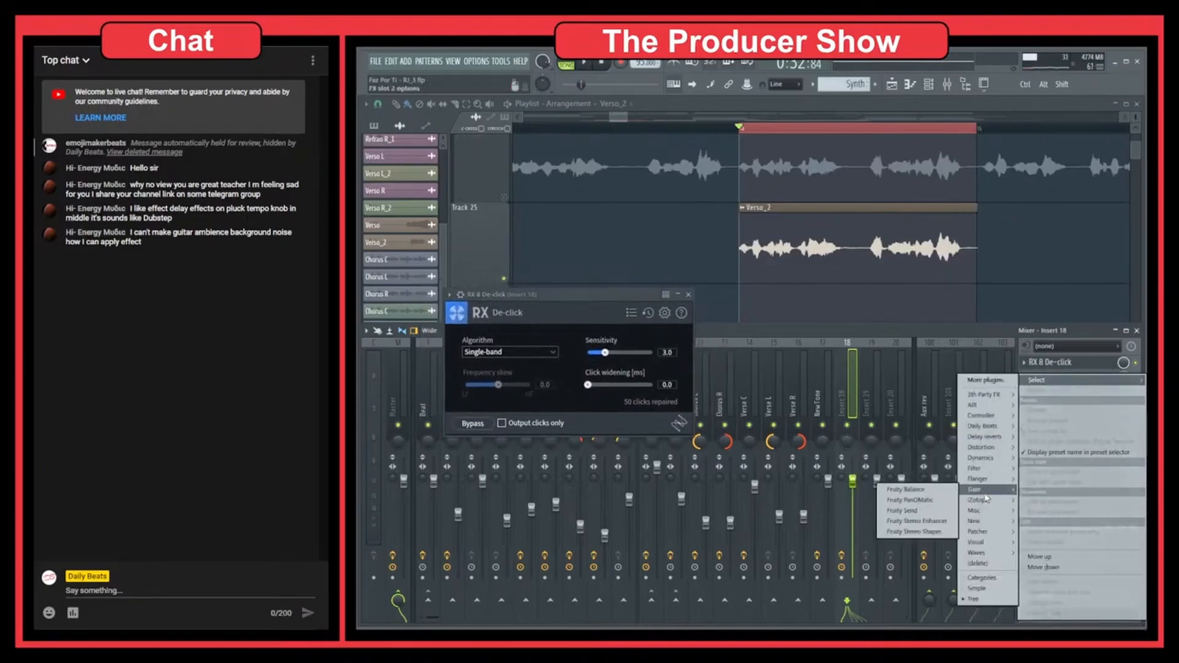
mouse_move(974, 511)
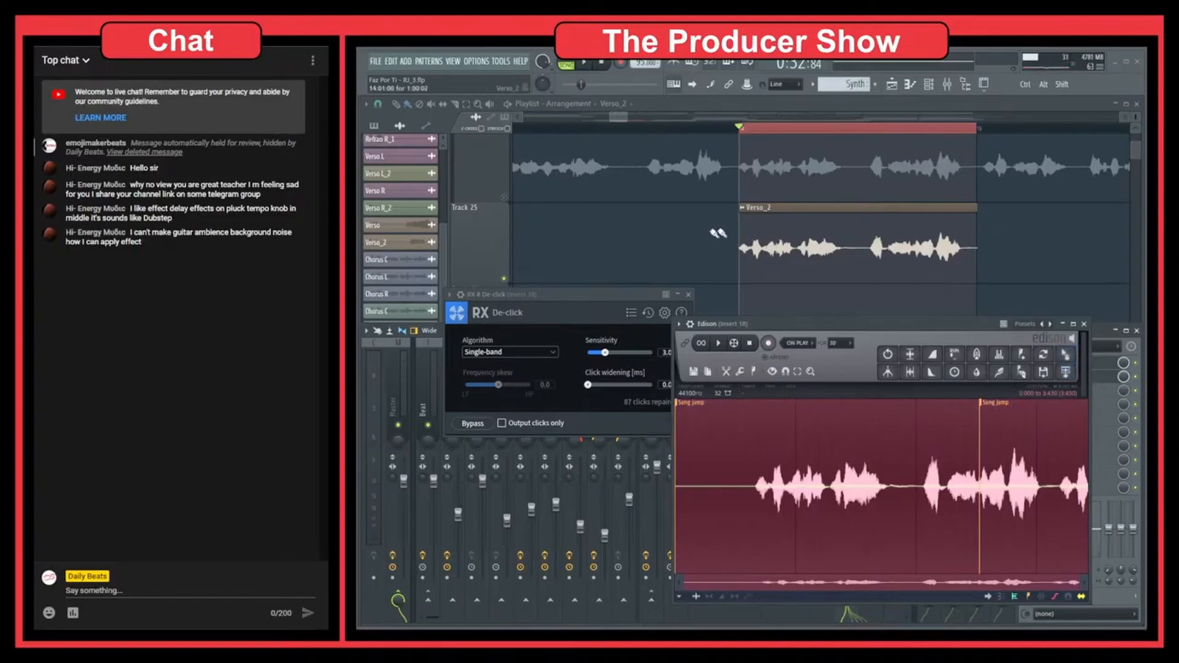
- Load Edison into slot 2 of Insert 18 to capture the de-clicked vocal
click(1084, 324)
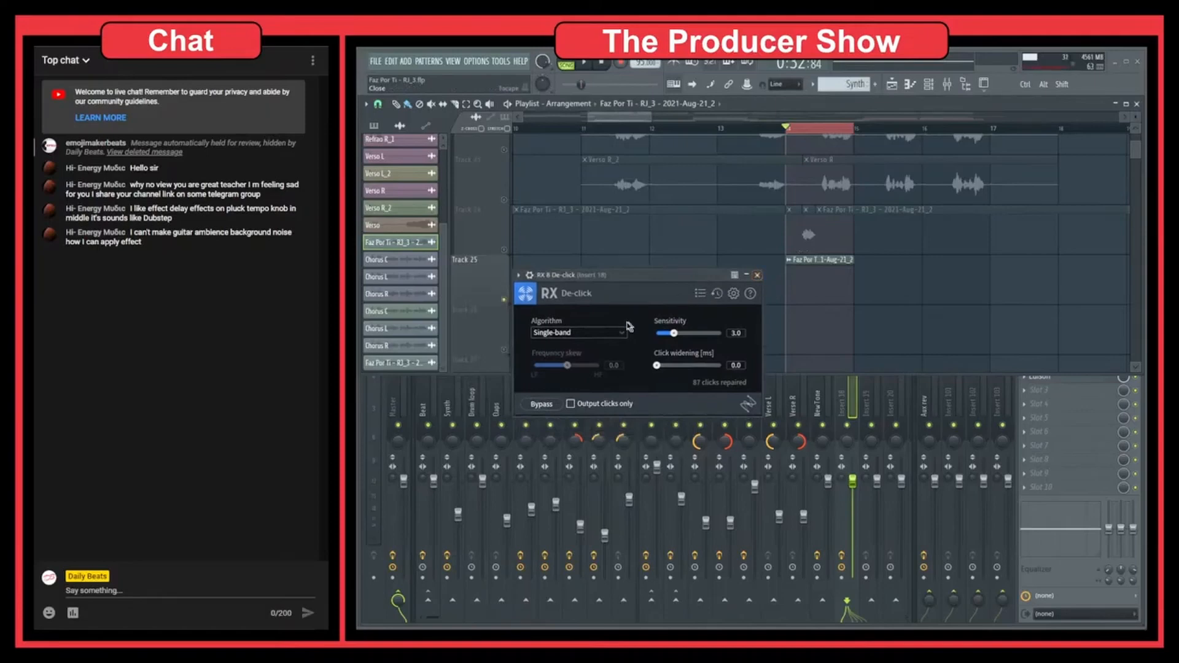
click(579, 333)
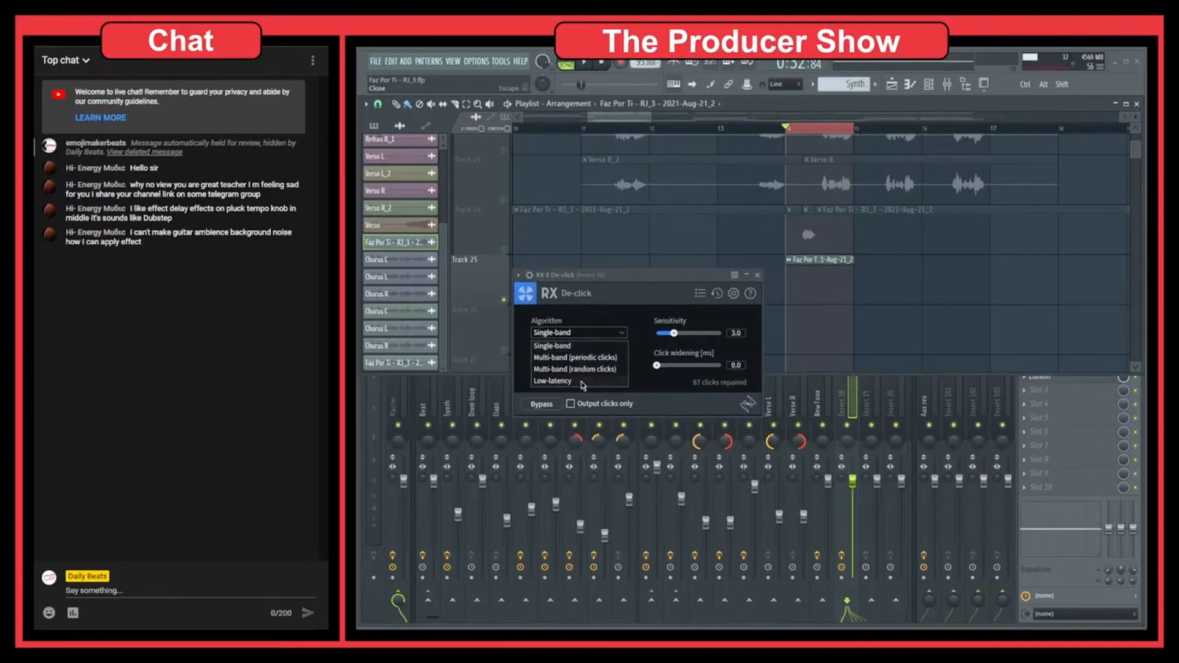
mouse_move(569, 358)
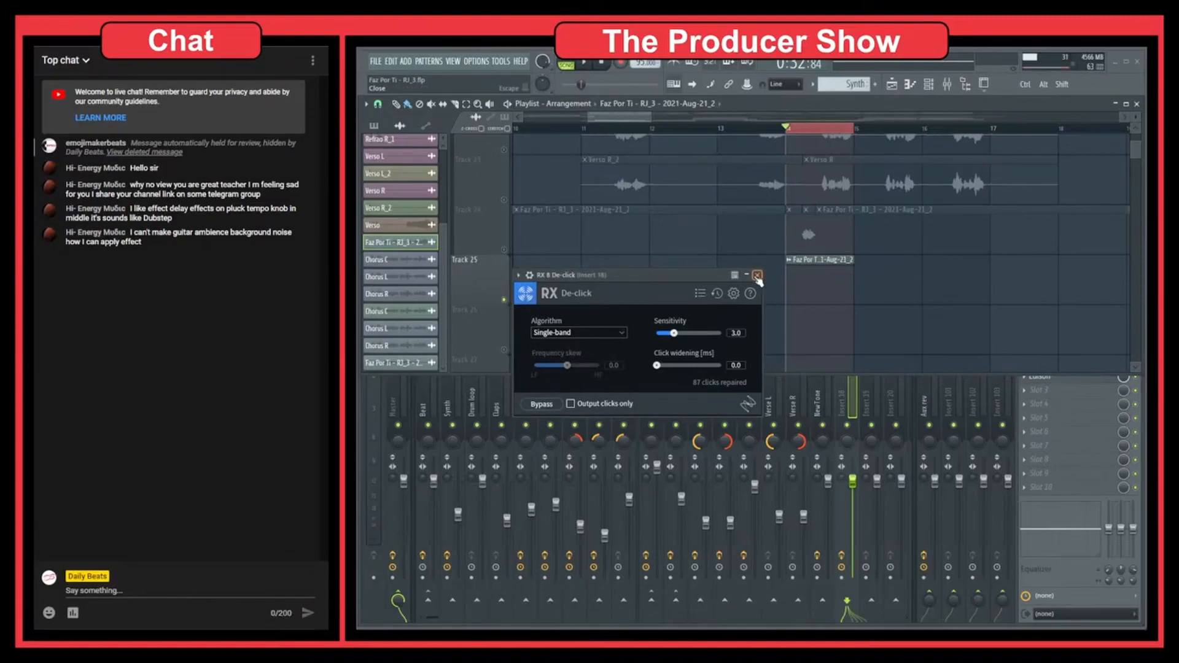
click(757, 274)
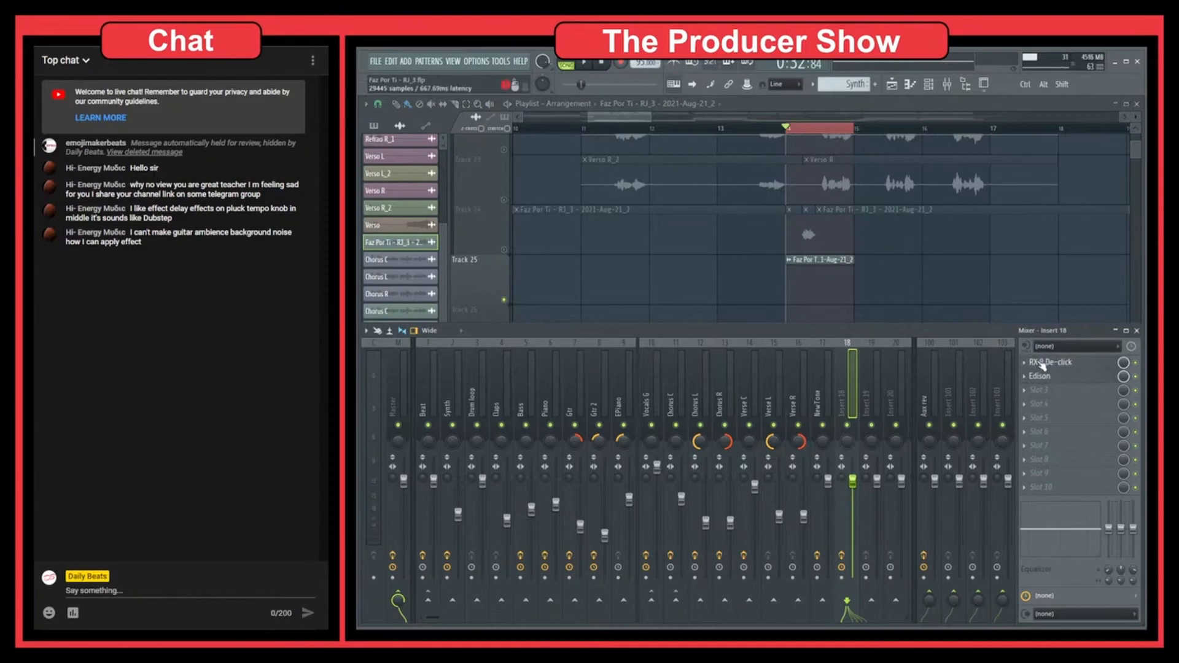
click(1049, 361)
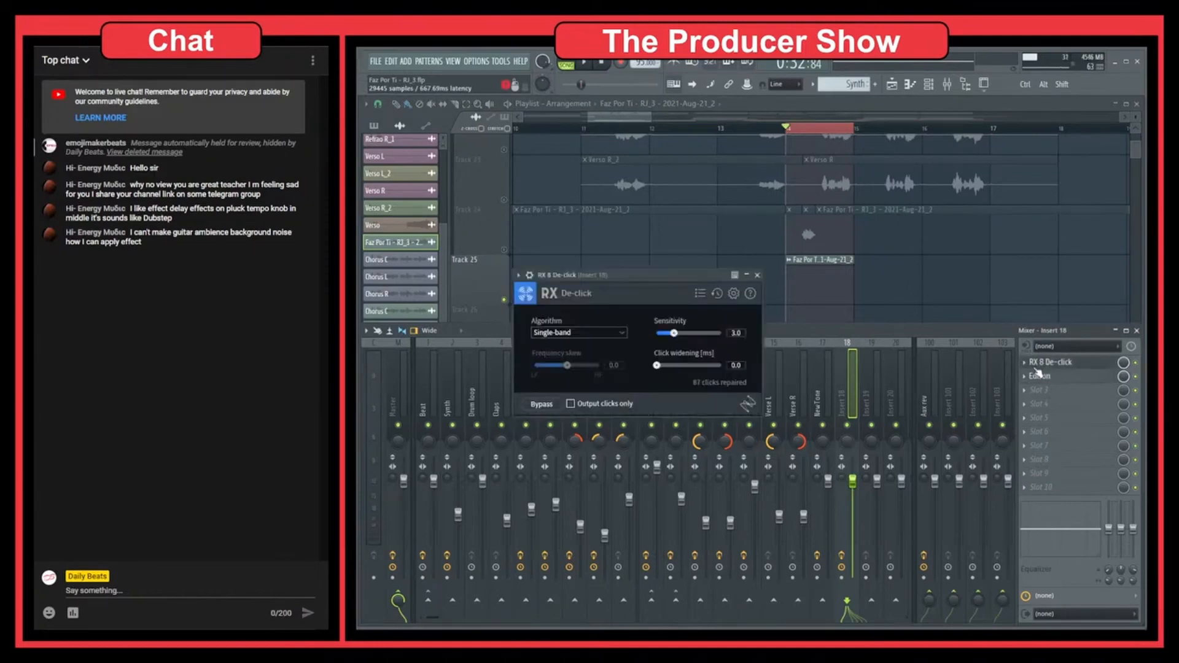